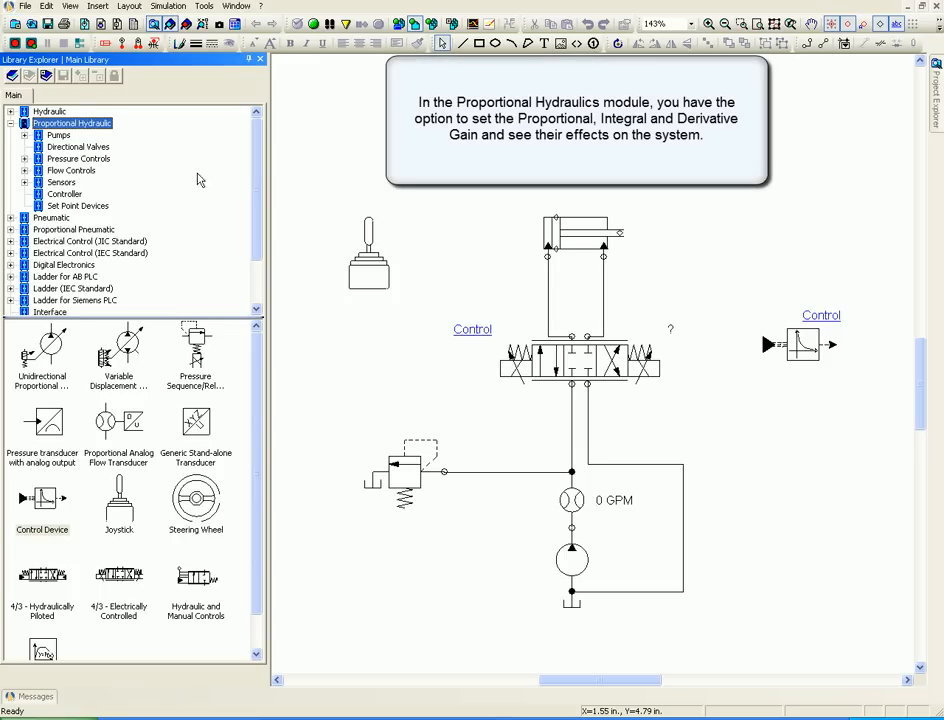
{"action": "mouse_move", "coordinate": [716, 344]}
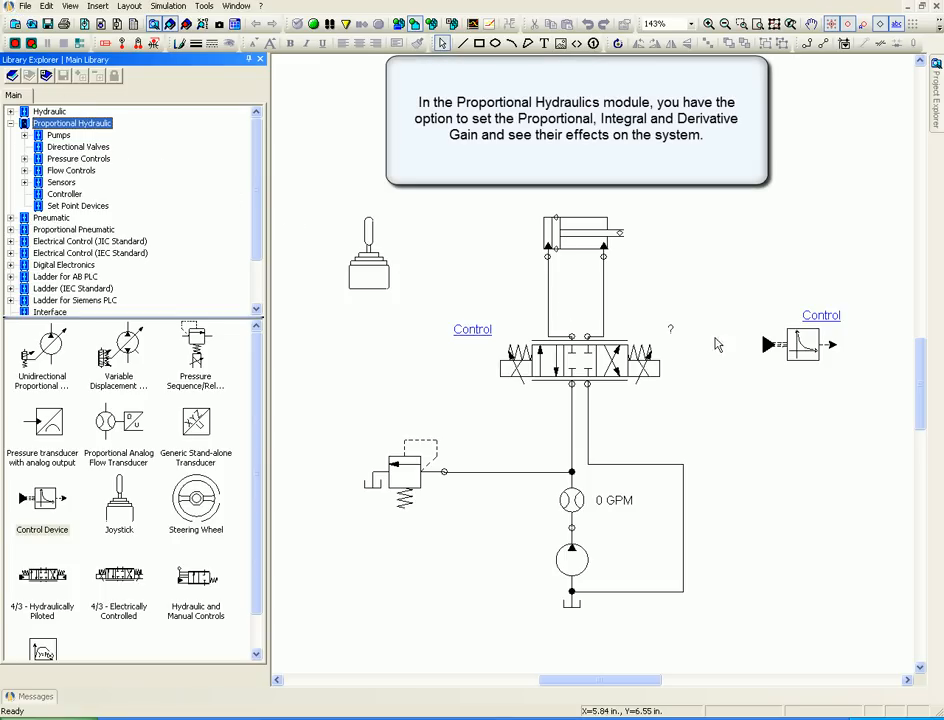
Step: Enable PID activation on the control device, keeping proportional gain 1.0 and other gains 0
{"action": "double_click", "coordinate": [804, 344]}
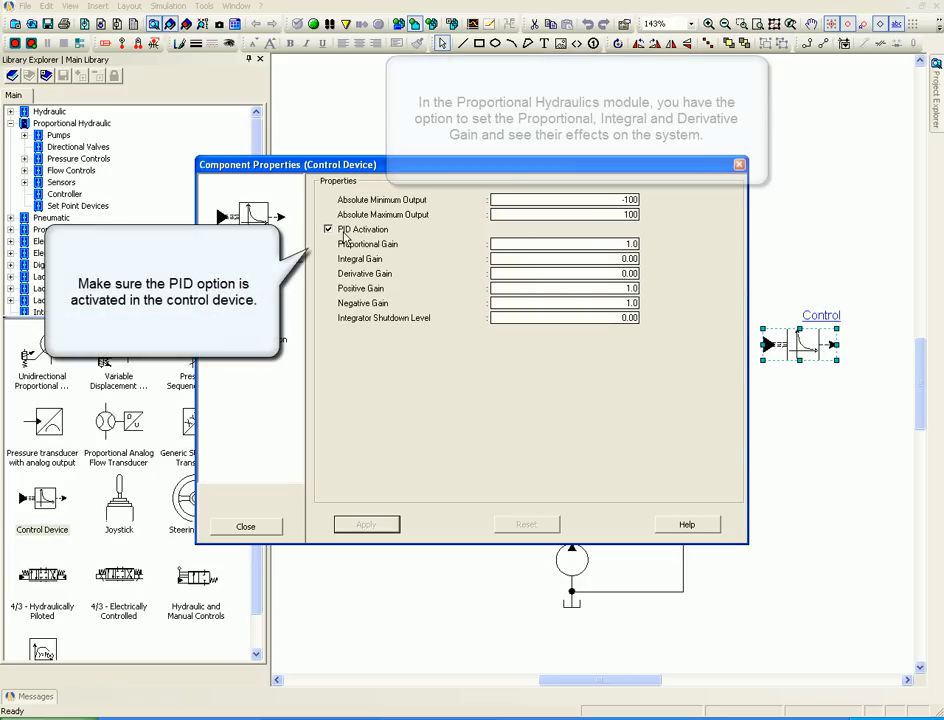
{"action": "left_click", "coordinate": [328, 228]}
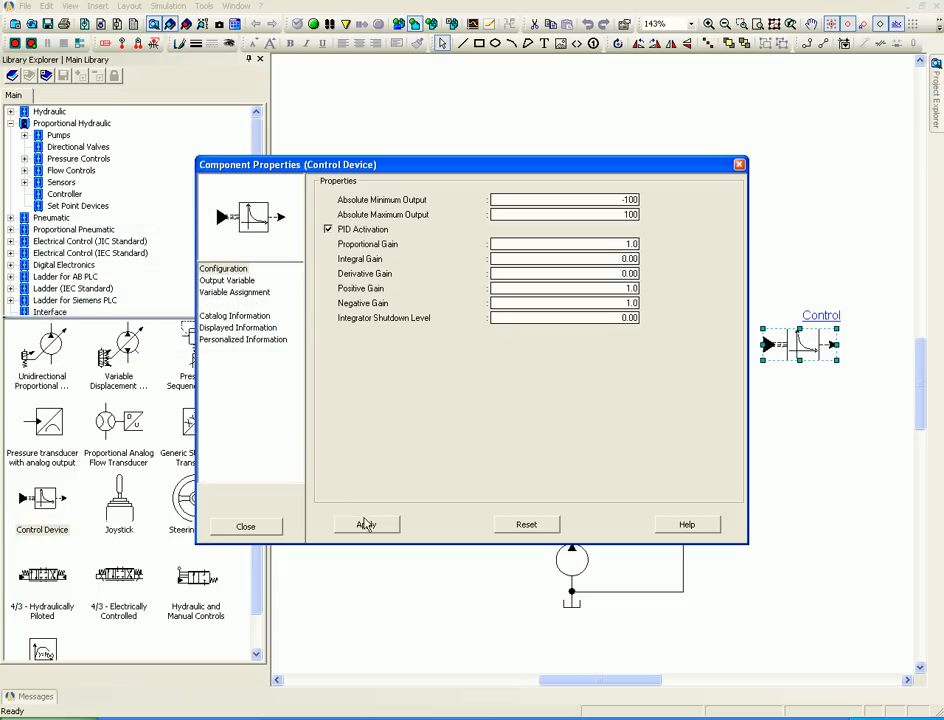
Step: Close the control device properties and run the circuit in normal simulation at about 31 GPM
{"action": "left_click", "coordinate": [244, 524]}
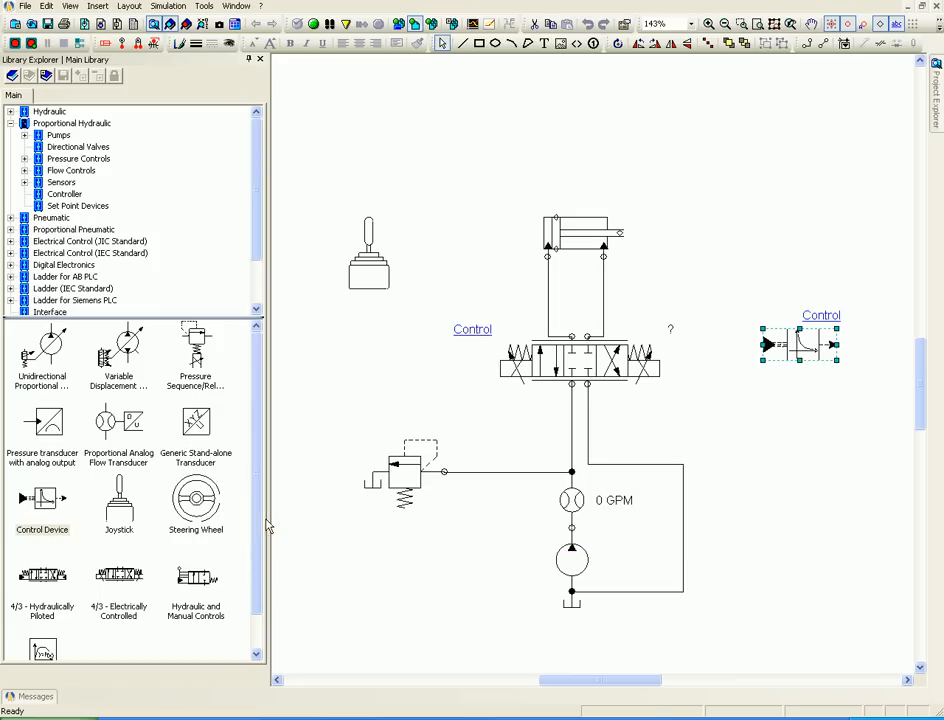
{"action": "mouse_move", "coordinate": [376, 364]}
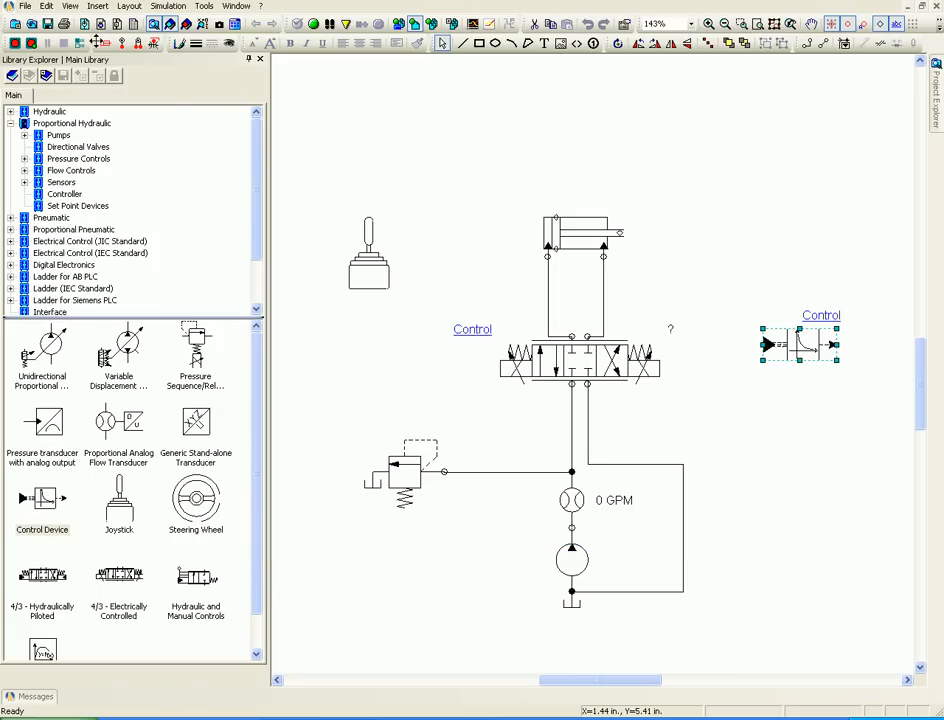
{"action": "left_click", "coordinate": [308, 24]}
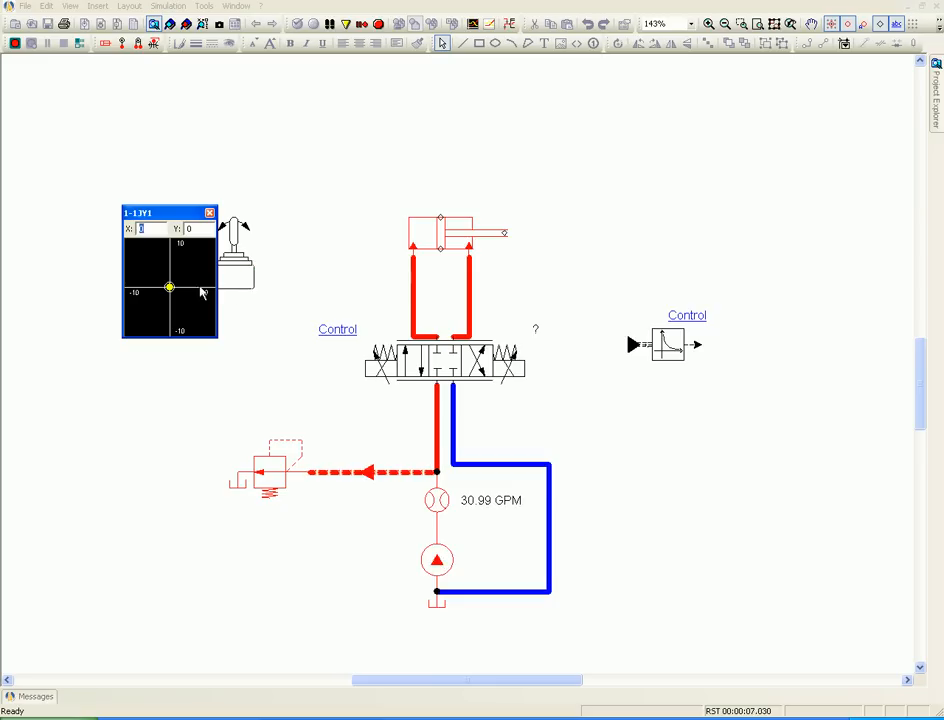
Step: Push the joystick to shift the valve and check the controller's PID gain settings
{"action": "left_click_drag", "start_coordinate": [170, 288], "coordinate": [190, 288]}
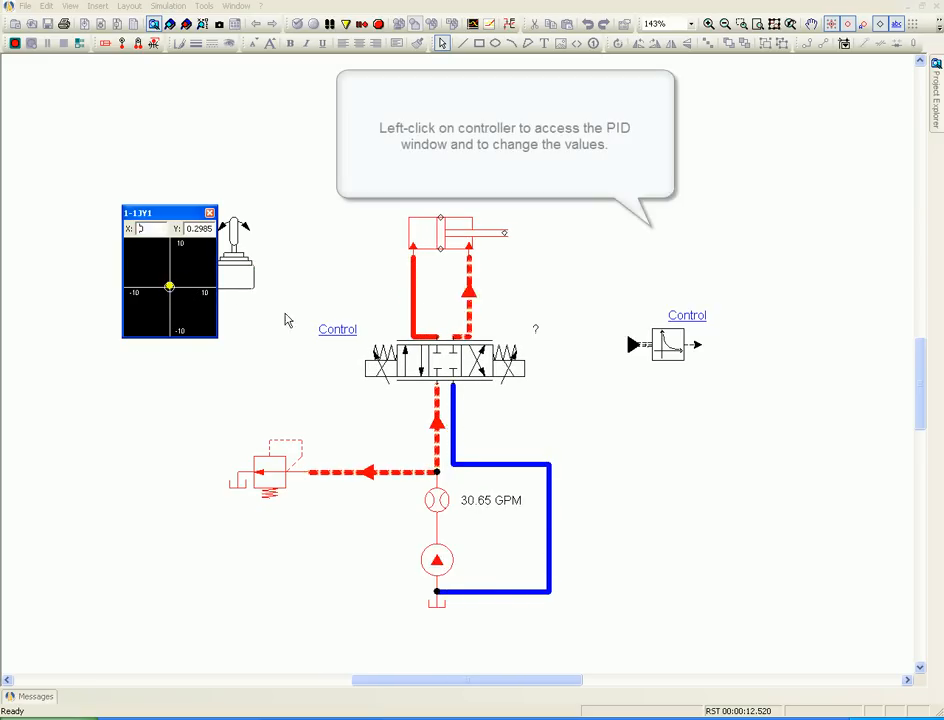
{"action": "left_click", "coordinate": [668, 344]}
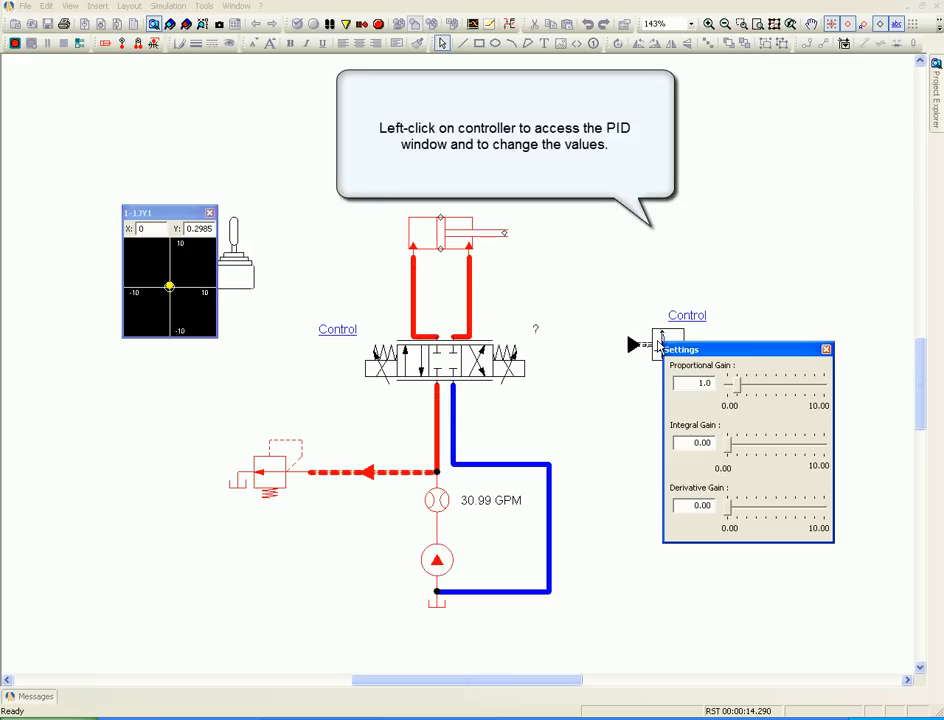
{"action": "left_click", "coordinate": [698, 384]}
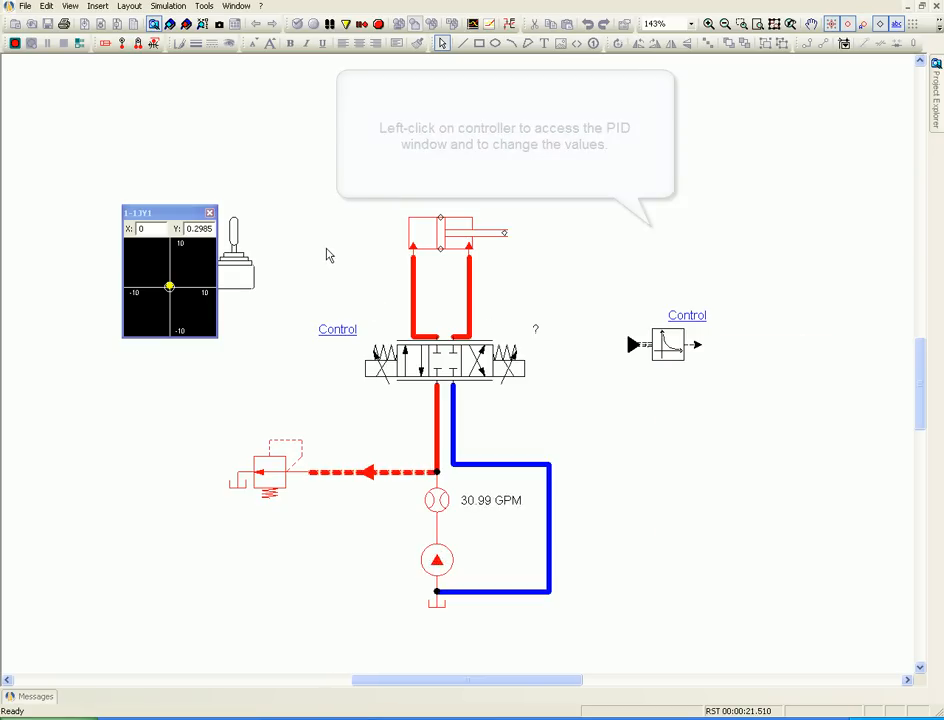
{"action": "left_click_drag", "start_coordinate": [170, 288], "coordinate": [190, 288]}
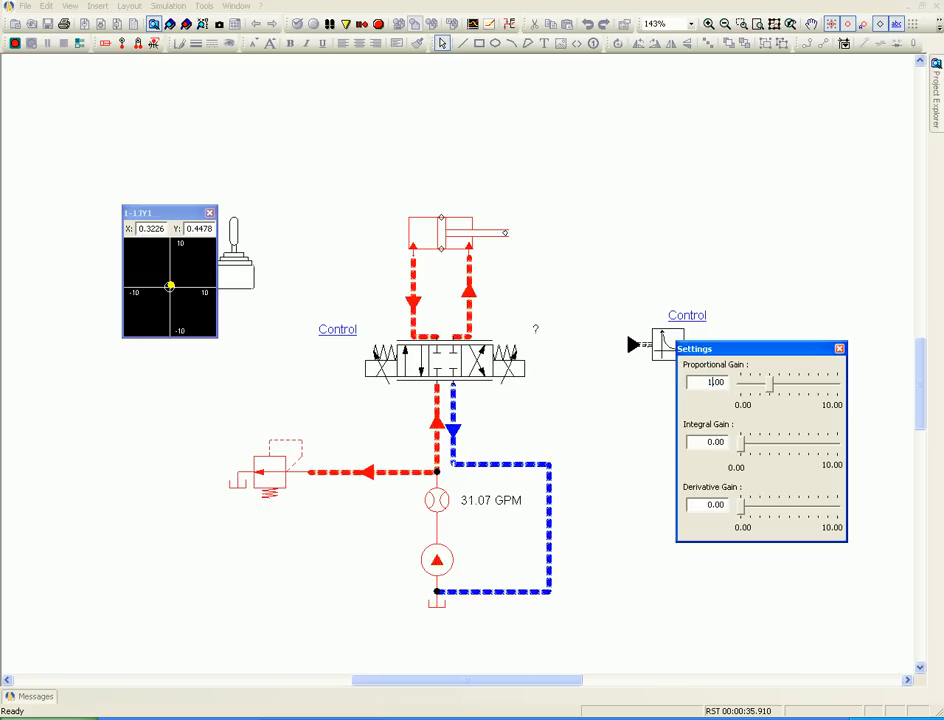
Step: Try the controller's PID gain settings again, then stop the simulation with the circuit at 0 GPM
{"action": "left_click", "coordinate": [838, 348]}
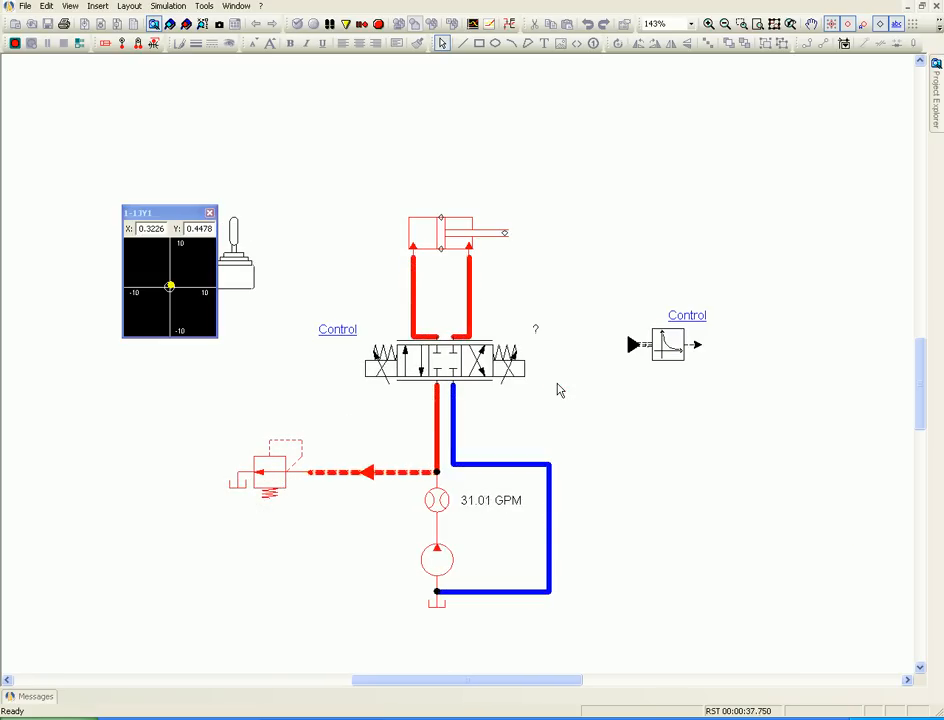
{"action": "left_click", "coordinate": [668, 344]}
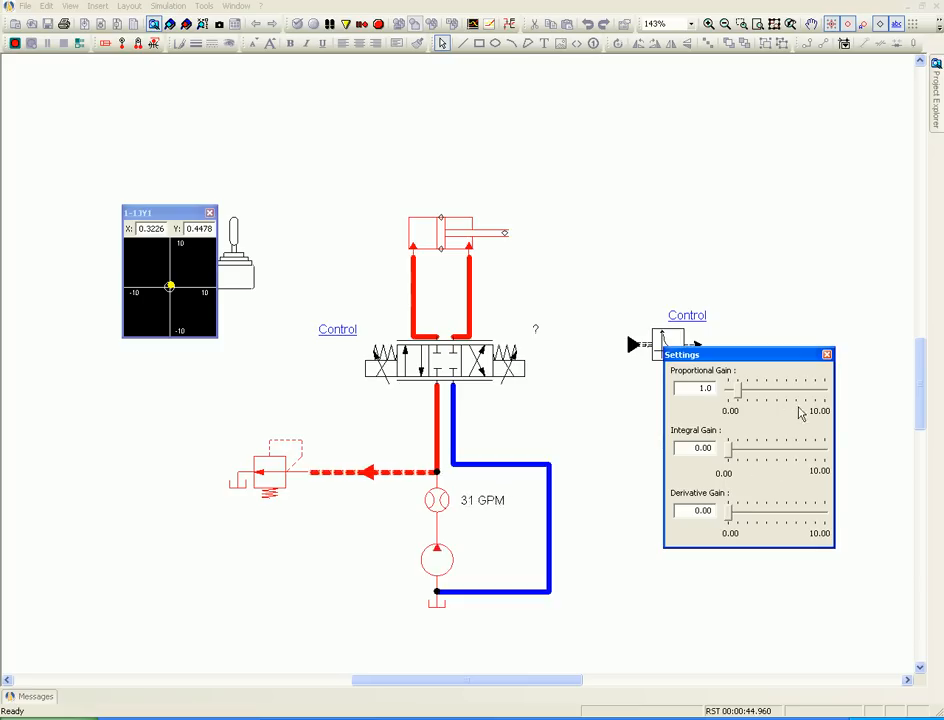
{"action": "left_click", "coordinate": [828, 354]}
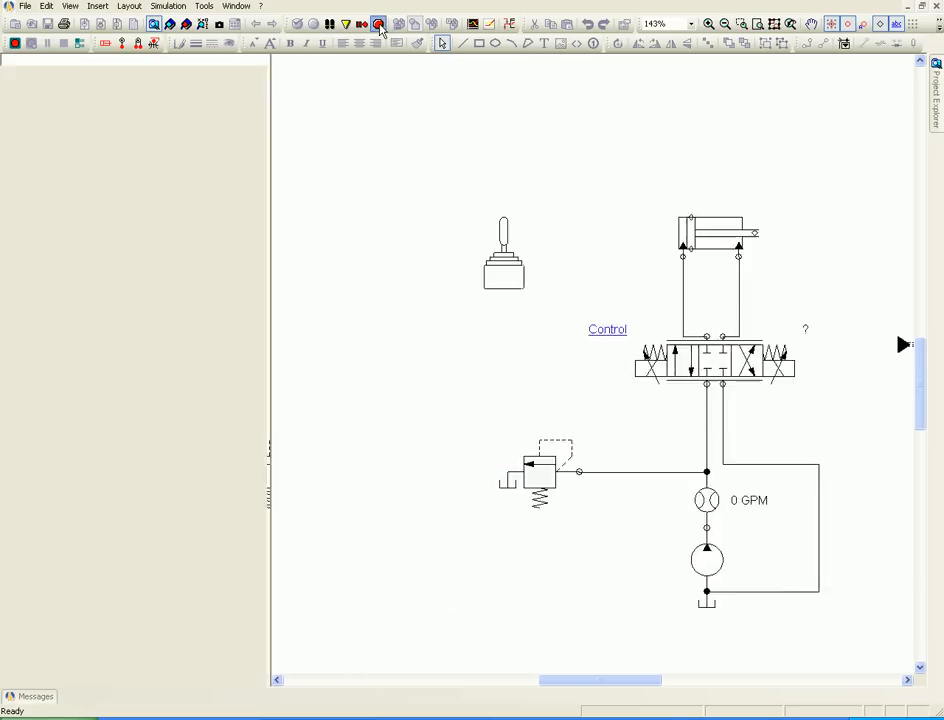
Step: Stop simulating and add the joystick's Output Signal X to a new plotter
{"action": "left_click", "coordinate": [376, 24]}
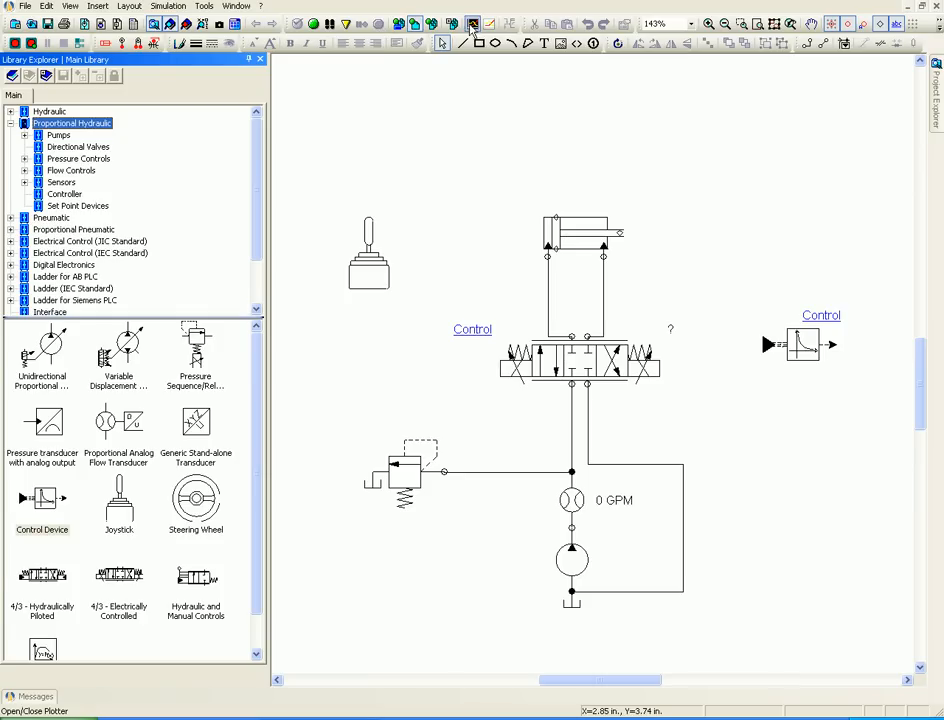
{"action": "left_click", "coordinate": [468, 24]}
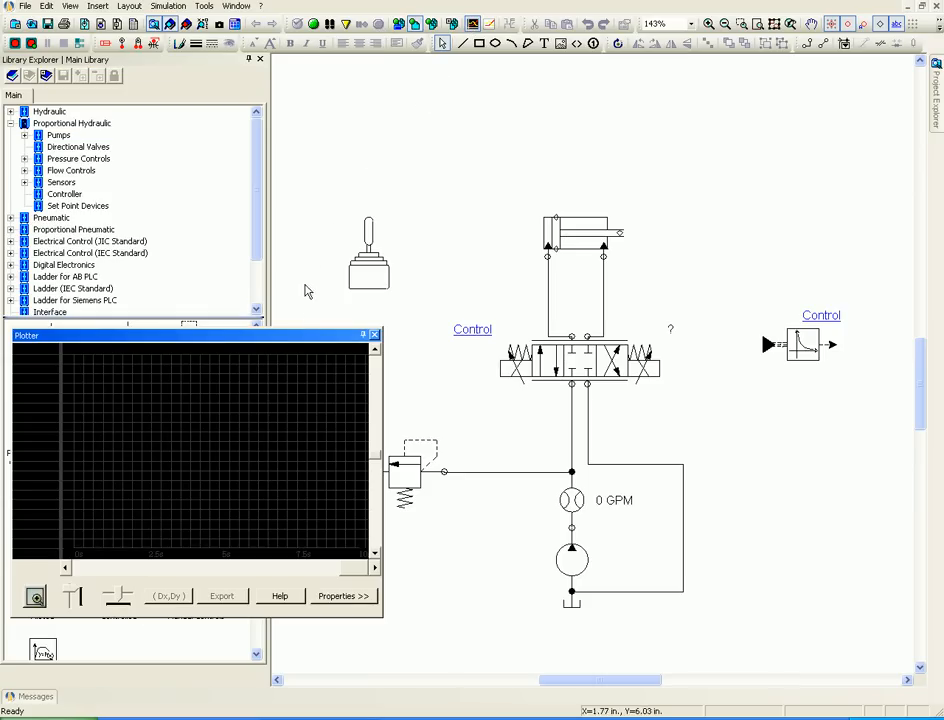
{"action": "left_click", "coordinate": [598, 366]}
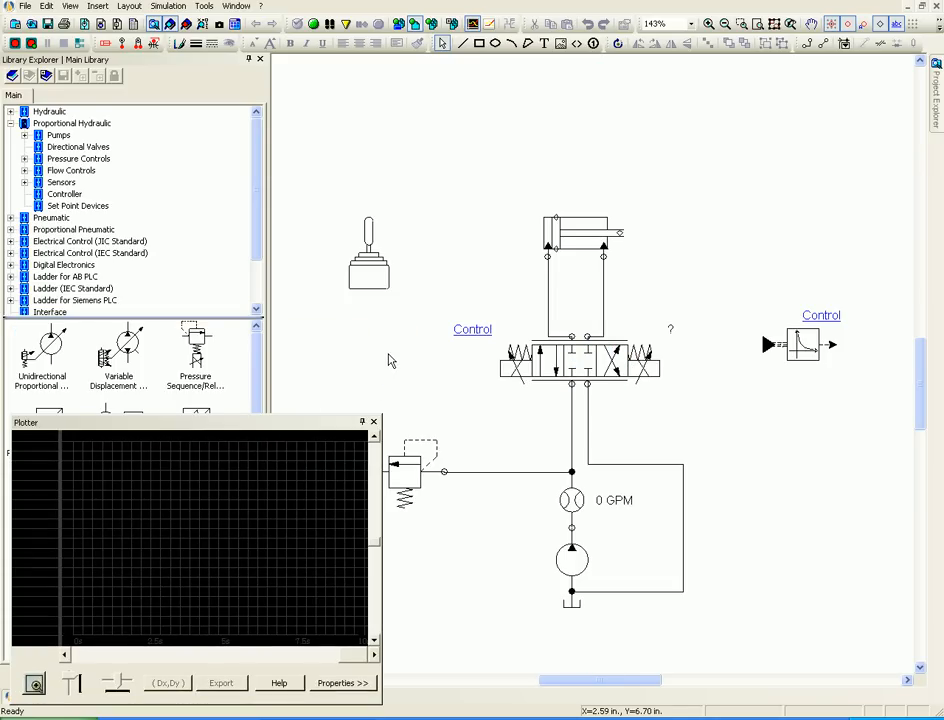
{"action": "mouse_move", "coordinate": [370, 264]}
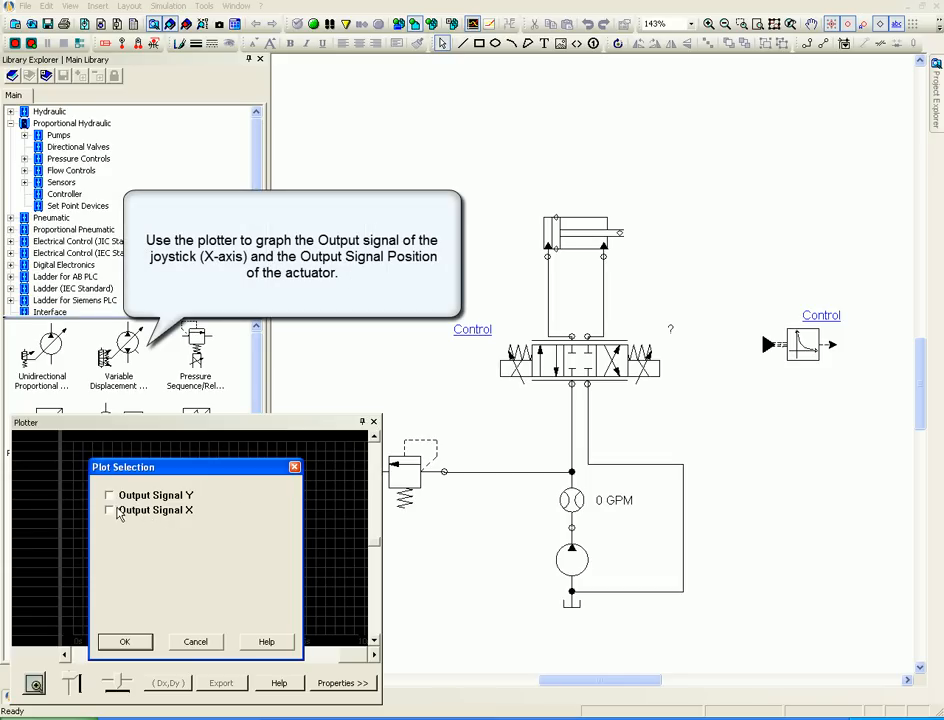
{"action": "left_click", "coordinate": [112, 510]}
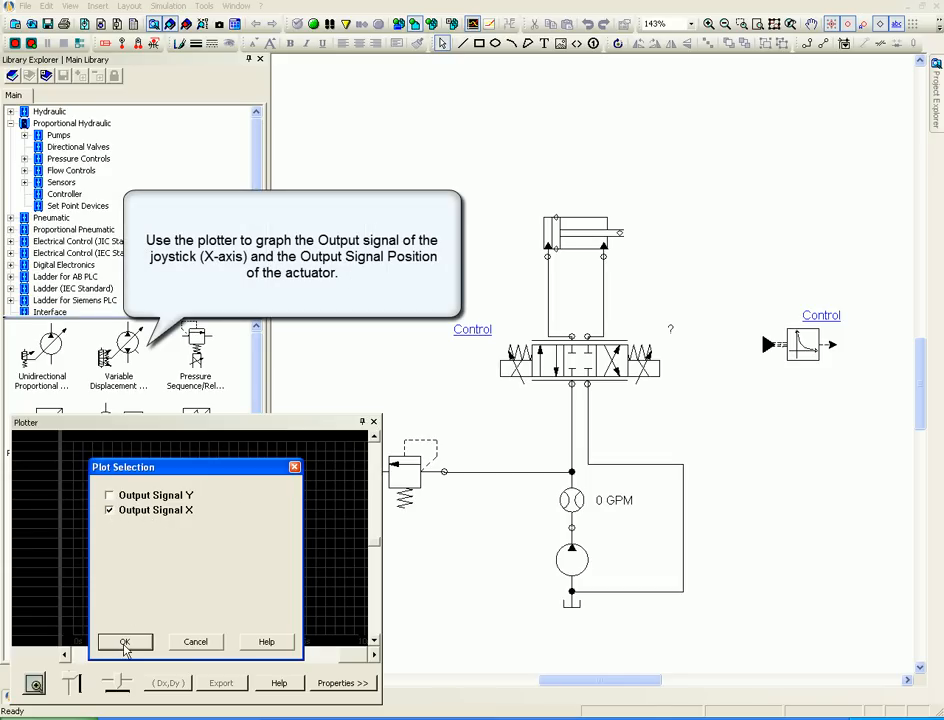
{"action": "left_click", "coordinate": [126, 640]}
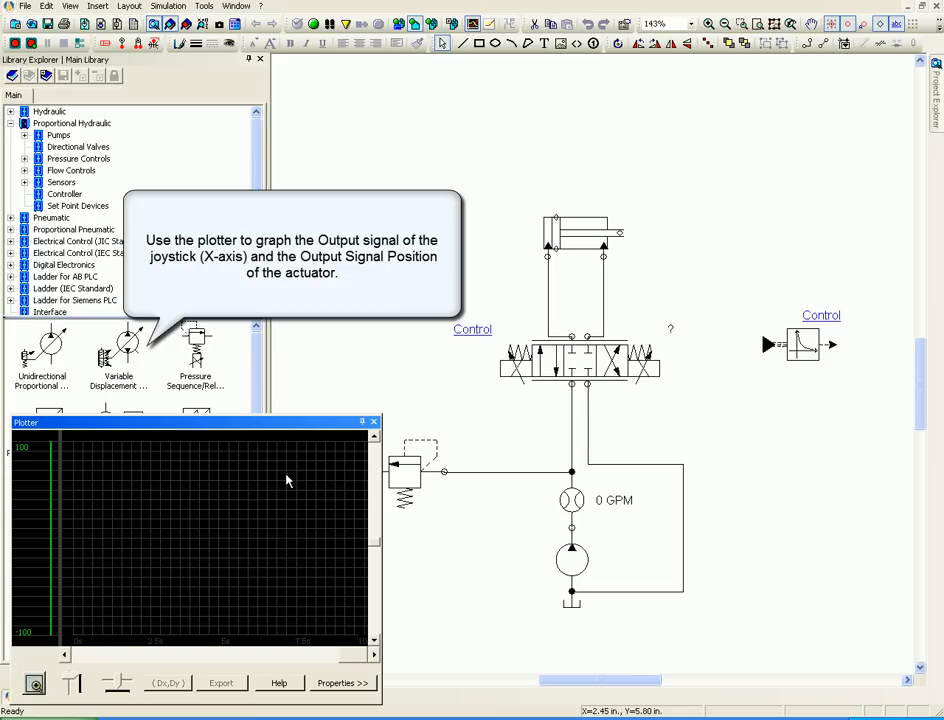
{"action": "mouse_move", "coordinate": [560, 302]}
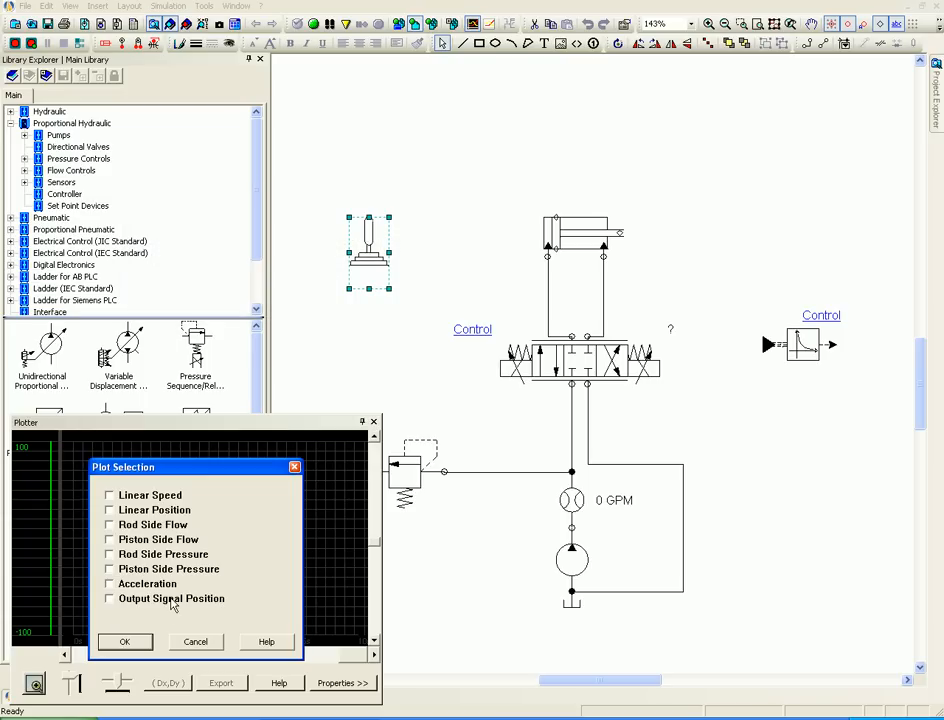
Step: Add the actuator's Output Signal Position to the plotter alongside Output Signal X
{"action": "left_click", "coordinate": [108, 598]}
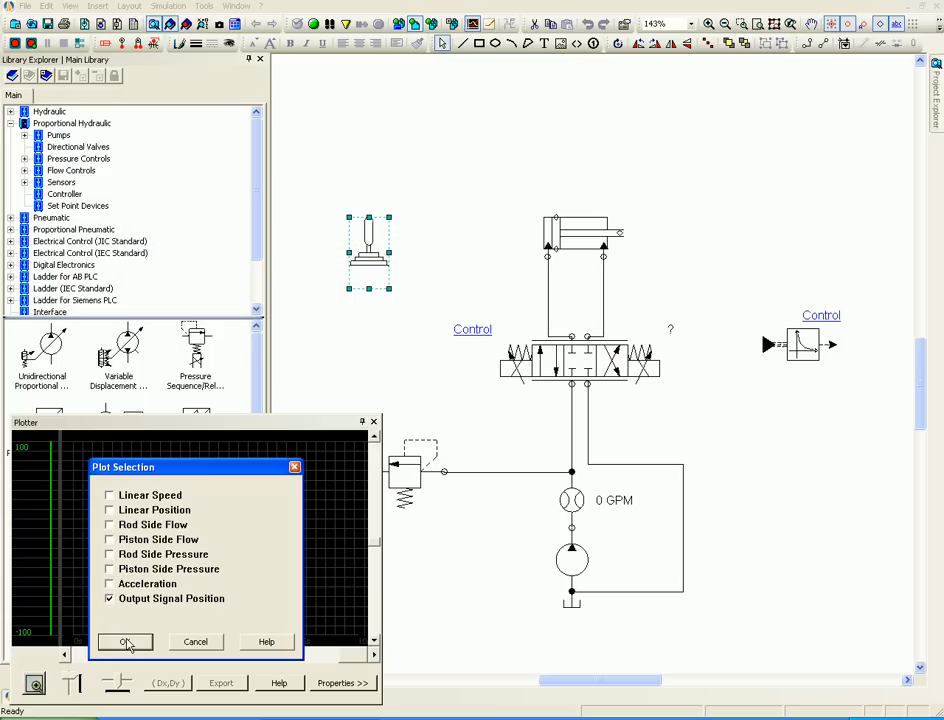
{"action": "left_click", "coordinate": [124, 640]}
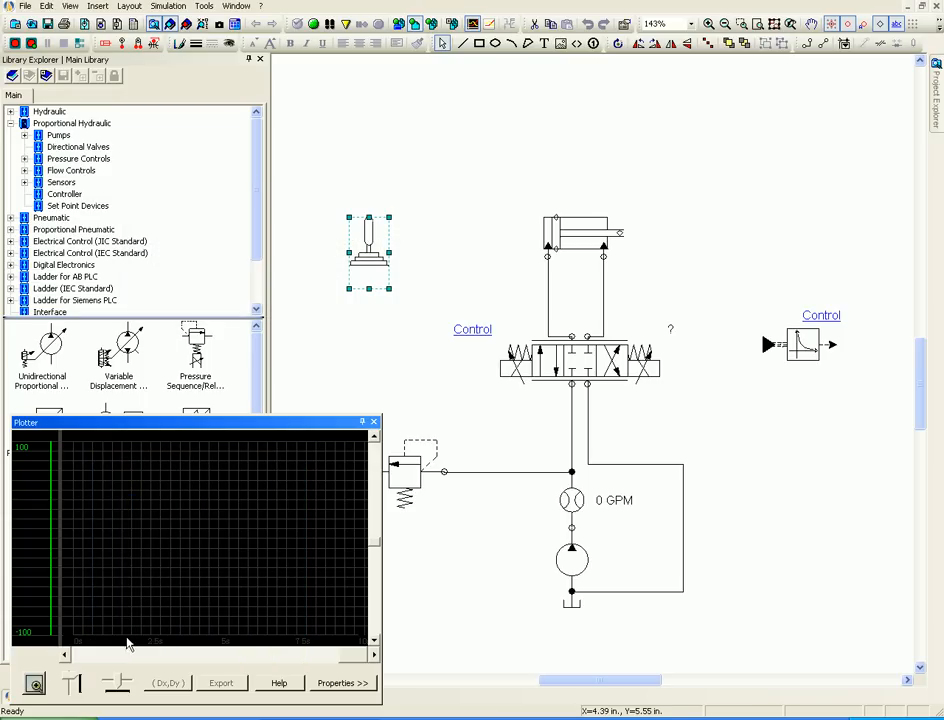
{"action": "mouse_move", "coordinate": [246, 430]}
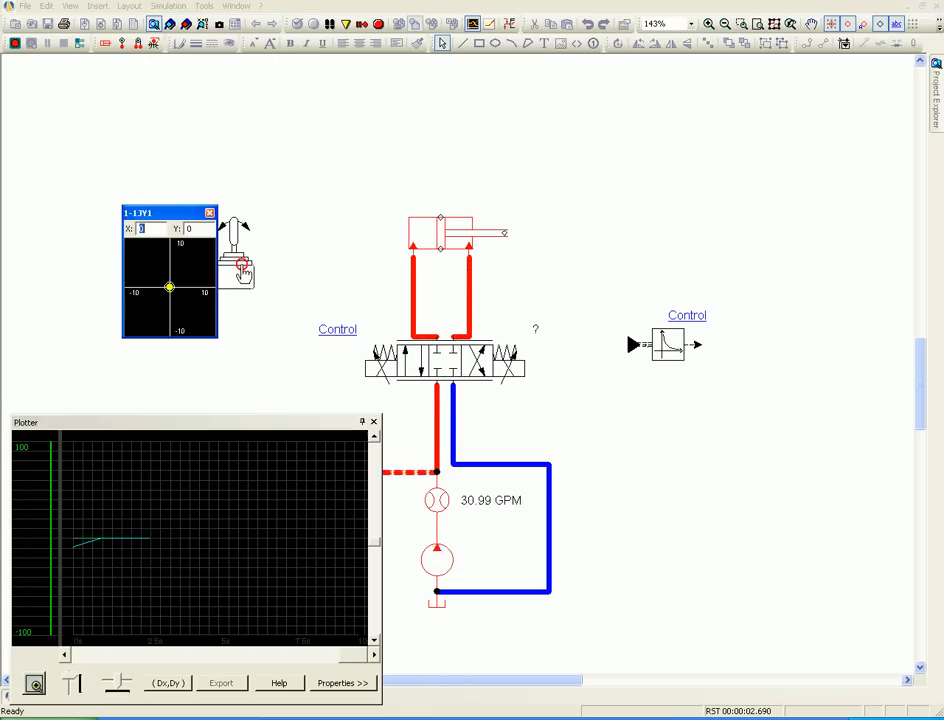
Step: Push the joystick forward then pull it left so the plotter traces the actuator following it
{"action": "left_click_drag", "start_coordinate": [170, 288], "coordinate": [186, 290]}
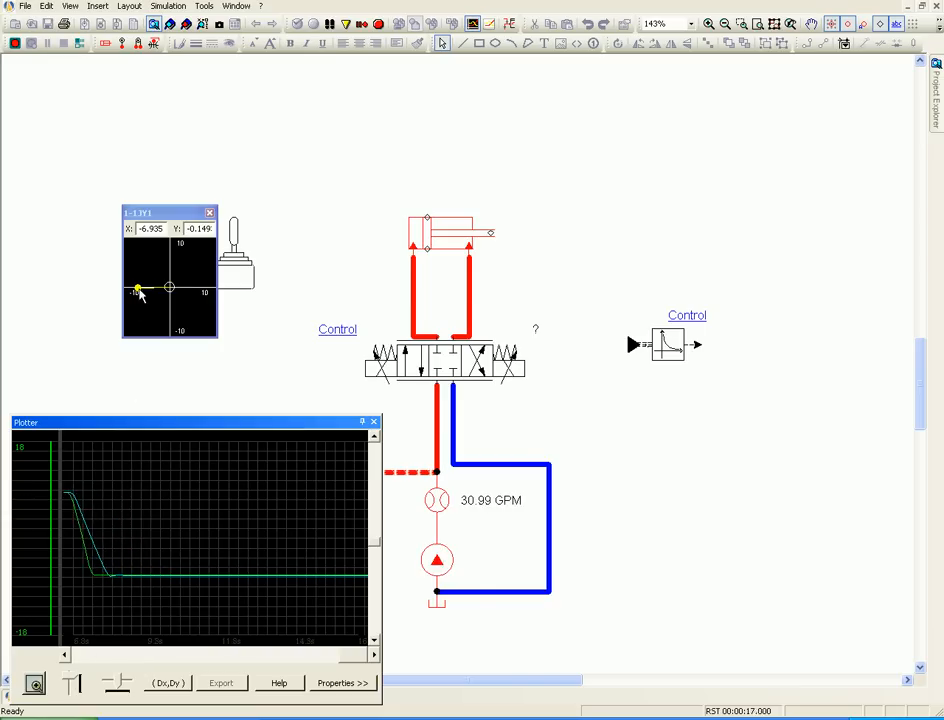
{"action": "left_click_drag", "start_coordinate": [136, 288], "coordinate": [208, 288]}
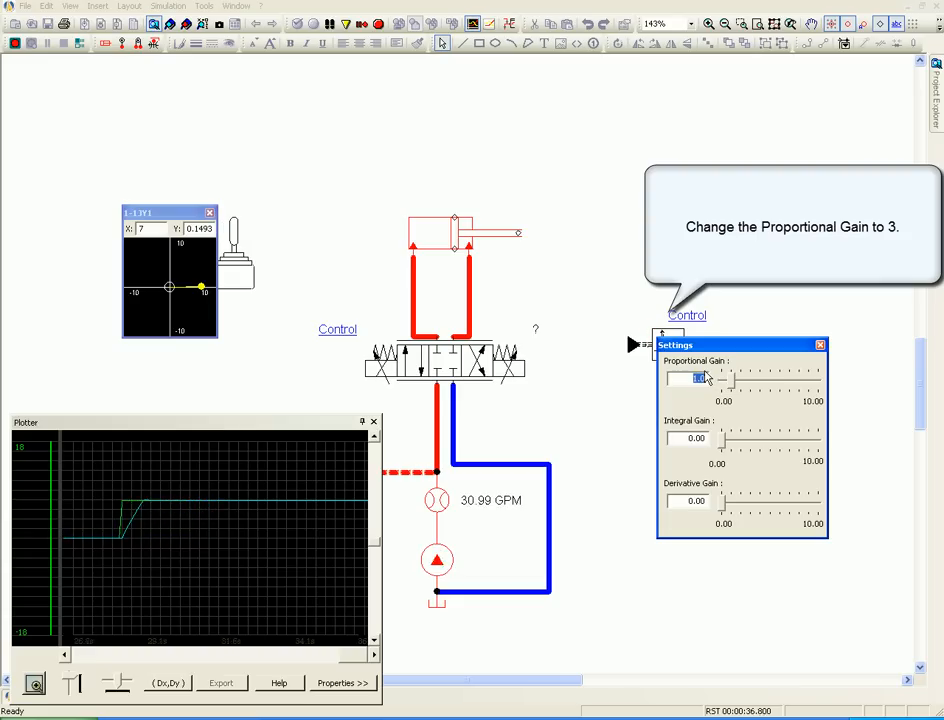
Step: Set the controller's proportional gain to 3 while the simulation keeps running
{"action": "type", "text": "3"}
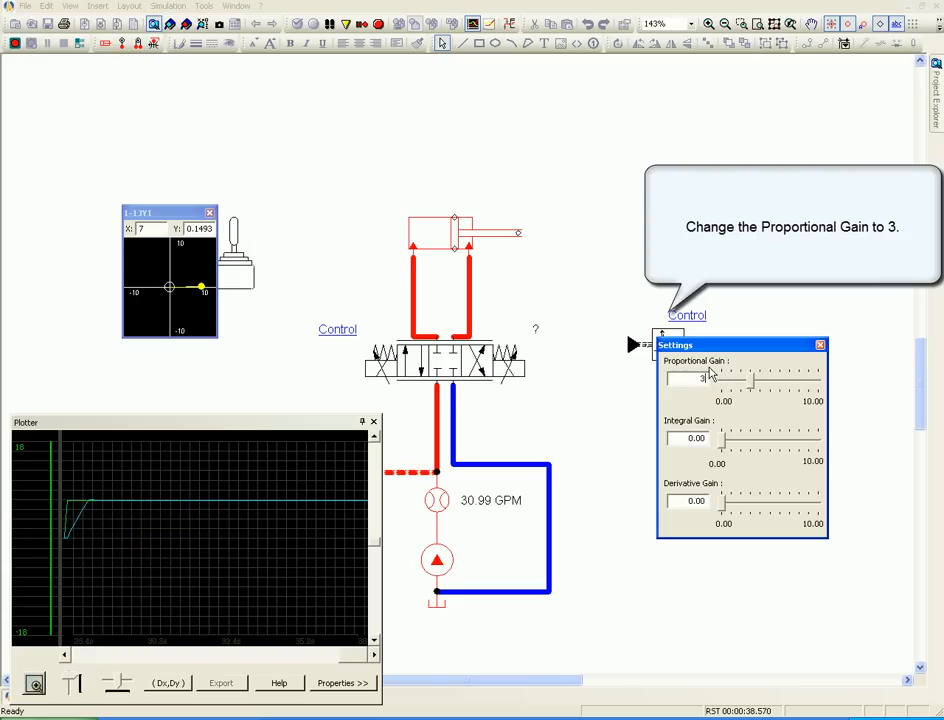
{"action": "left_click", "coordinate": [818, 344]}
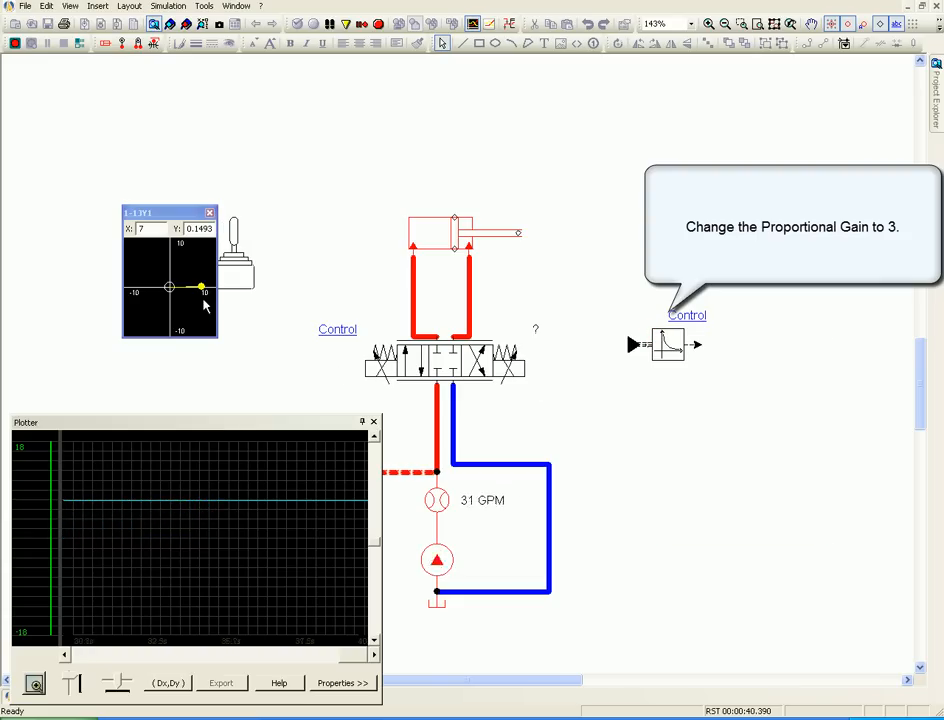